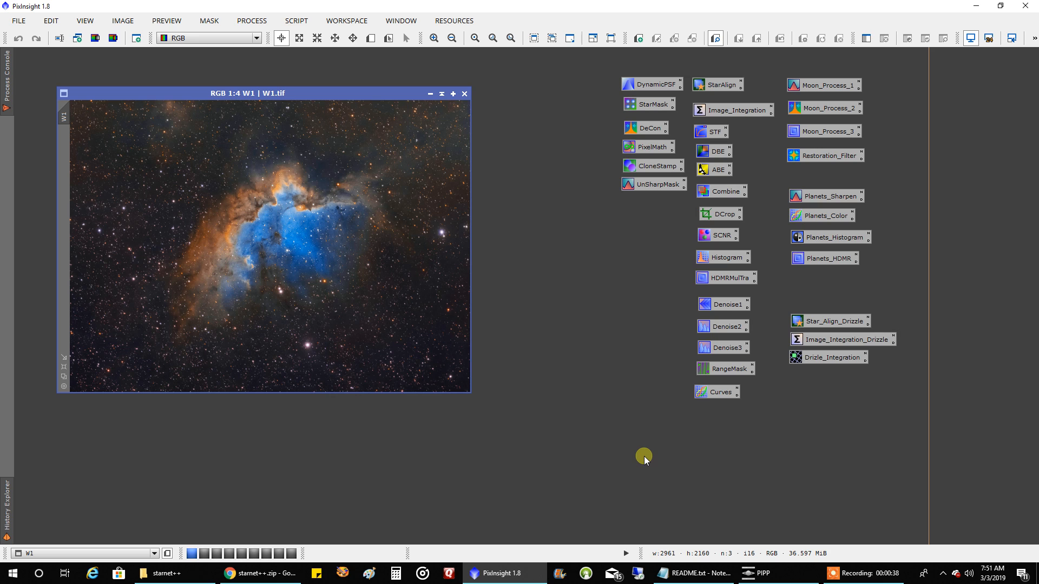
{"action": "mouse_move", "coordinate": [508, 487]}
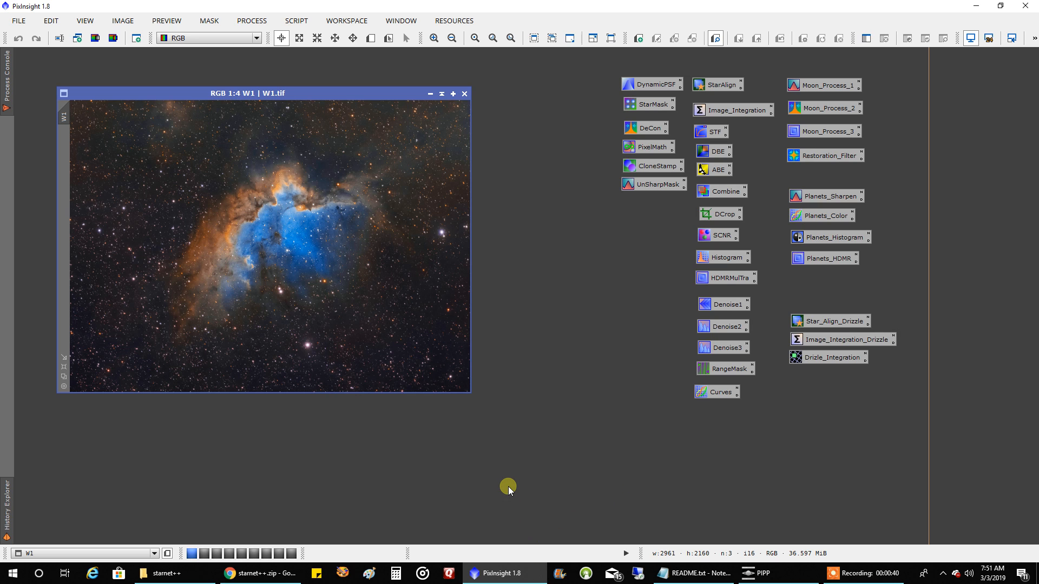
{"action": "mouse_move", "coordinate": [440, 456]}
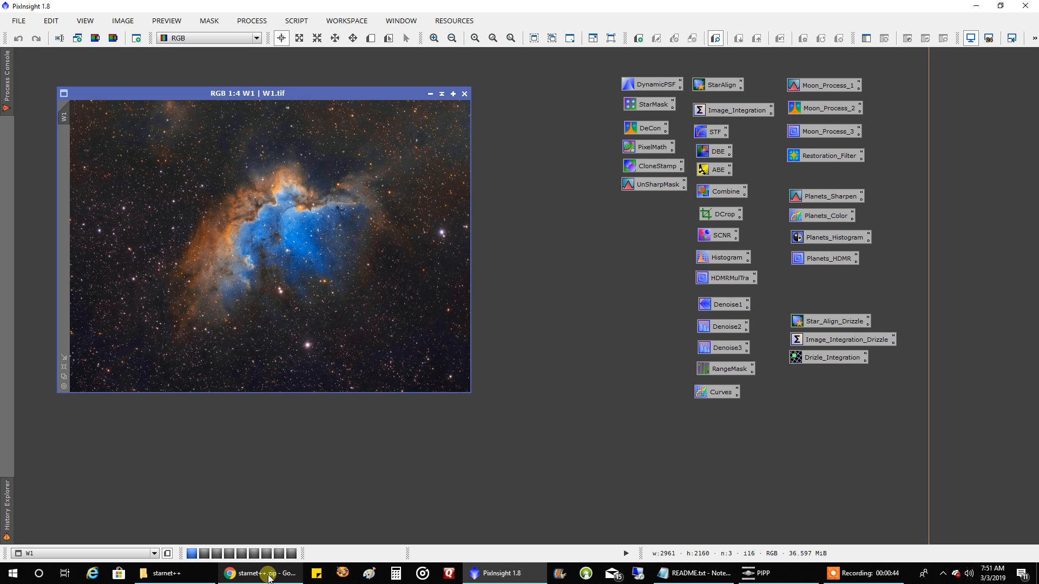
- Check the Dropbox starnet++.zip share page, then return to the starnet++ folder window
{"action": "left_click", "coordinate": [260, 573]}
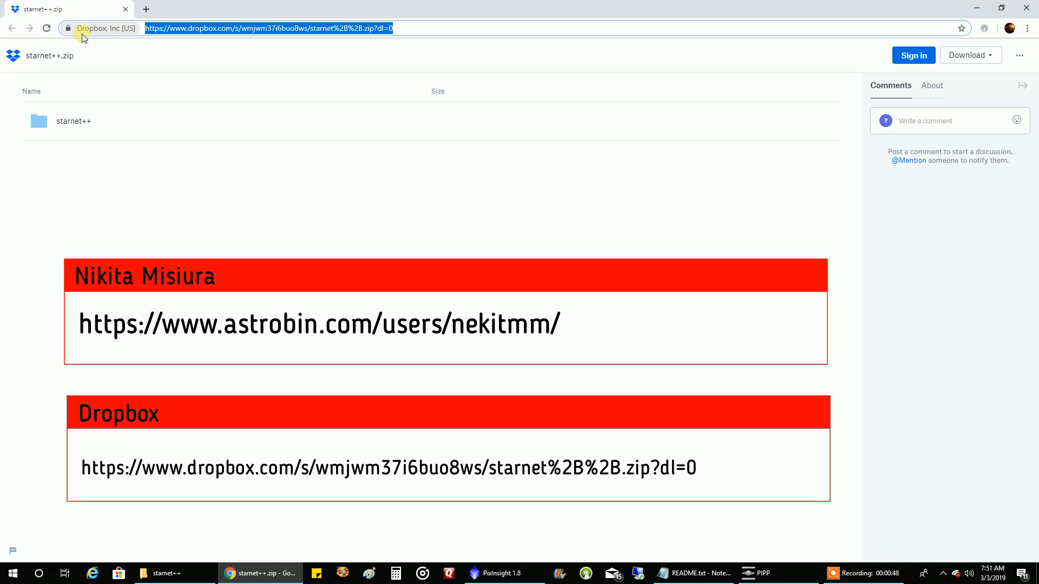
{"action": "mouse_move", "coordinate": [686, 8]}
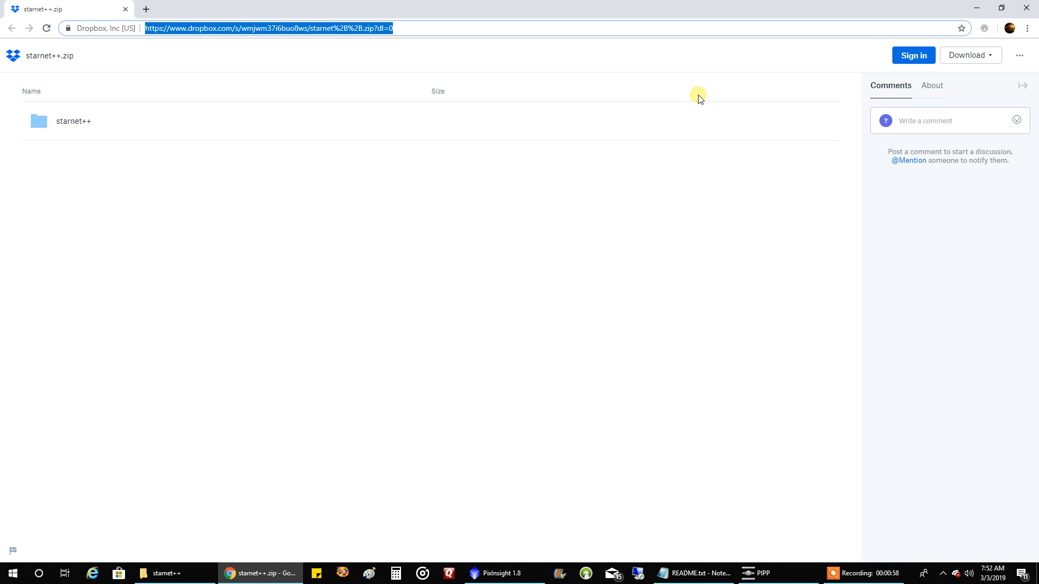
{"action": "mouse_move", "coordinate": [765, 399]}
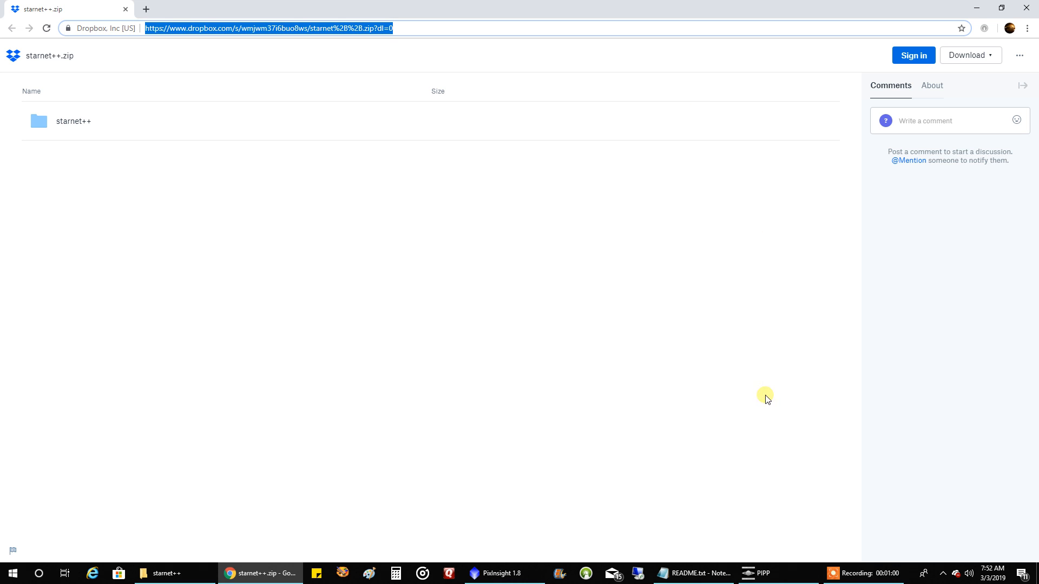
{"action": "left_click", "coordinate": [164, 572]}
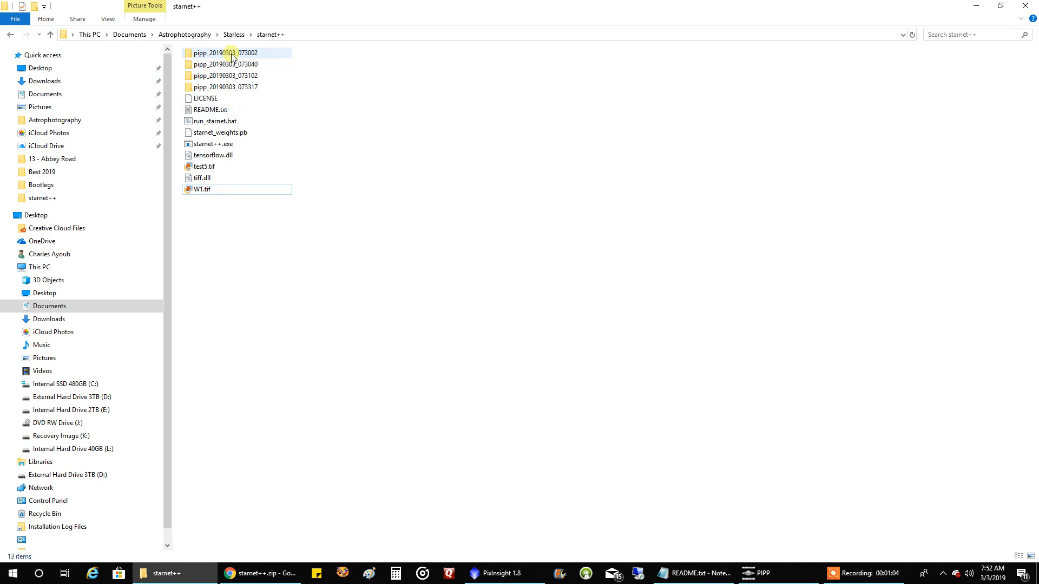
- Review the starnet++ folder's contents, including starnet++.exe, run_starnet.bat, the weights file and W1.tif
{"action": "left_click", "coordinate": [206, 166]}
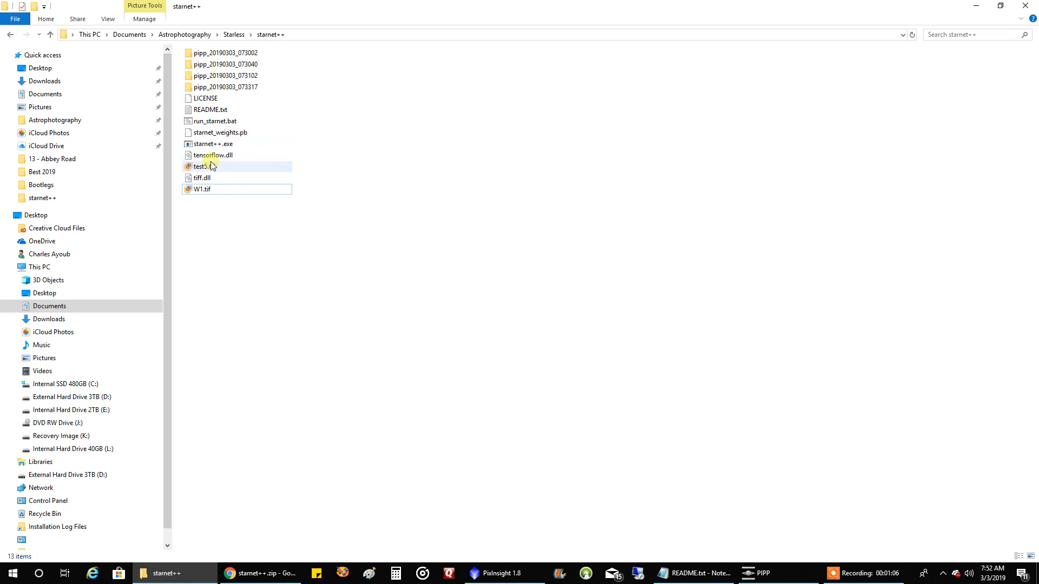
{"action": "left_click", "coordinate": [202, 189]}
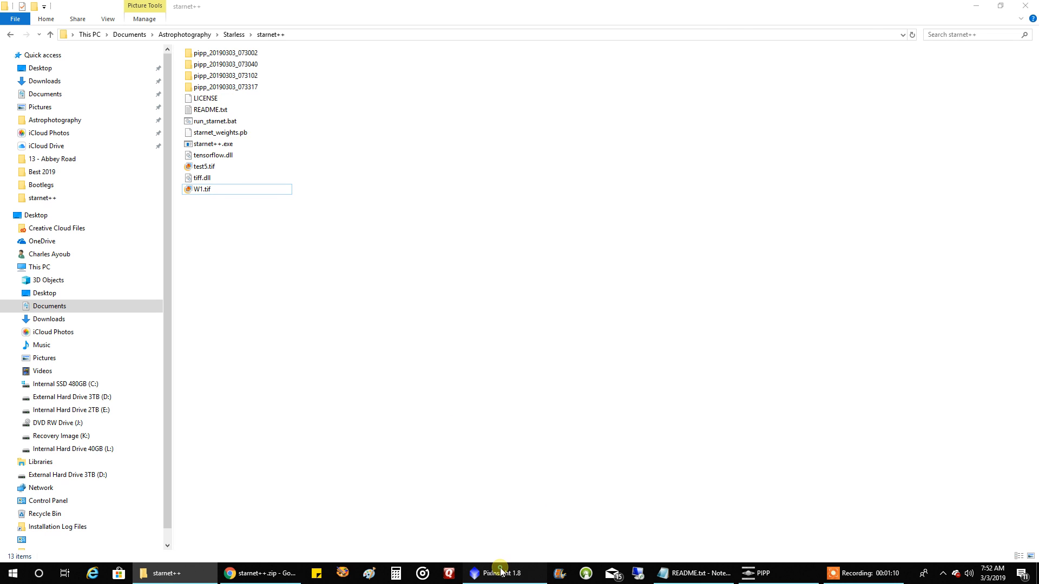
- Save the Wizard Nebula image as W1.tif into starnet++, 16-bit unsigned, uncompressed
{"action": "left_click", "coordinate": [504, 573]}
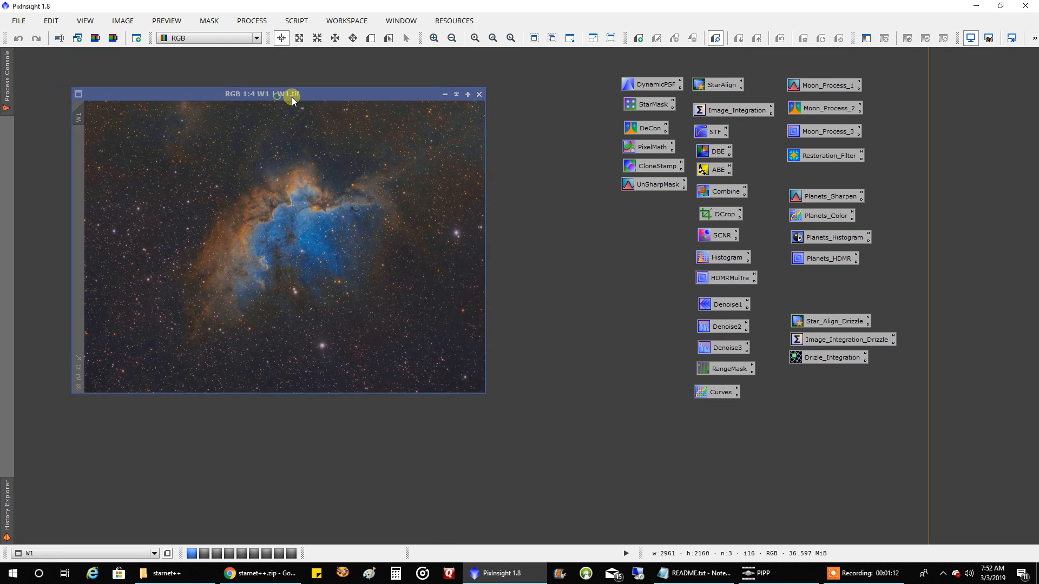
{"action": "mouse_move", "coordinate": [228, 135]}
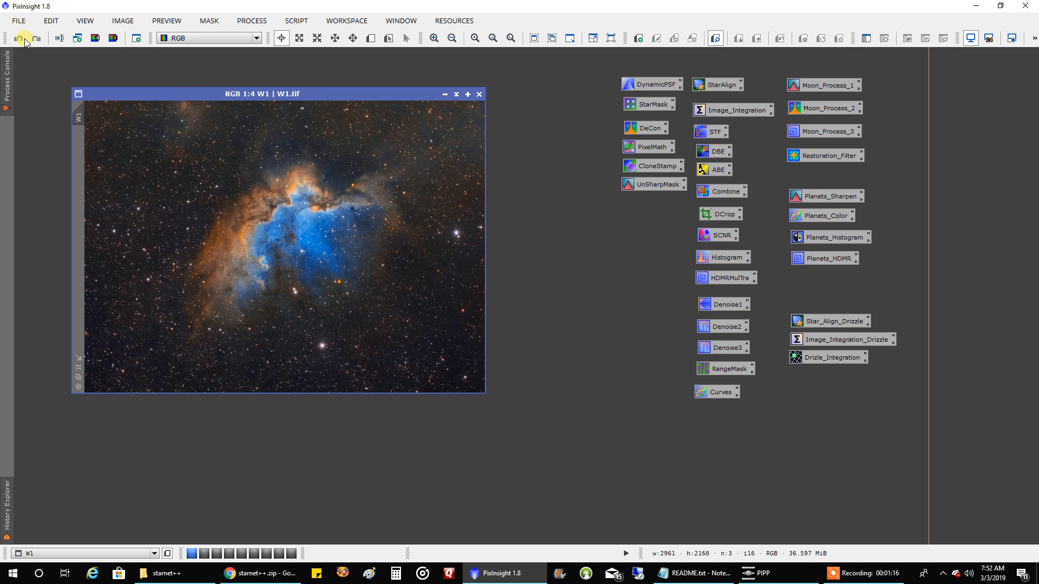
{"action": "left_click", "coordinate": [18, 21]}
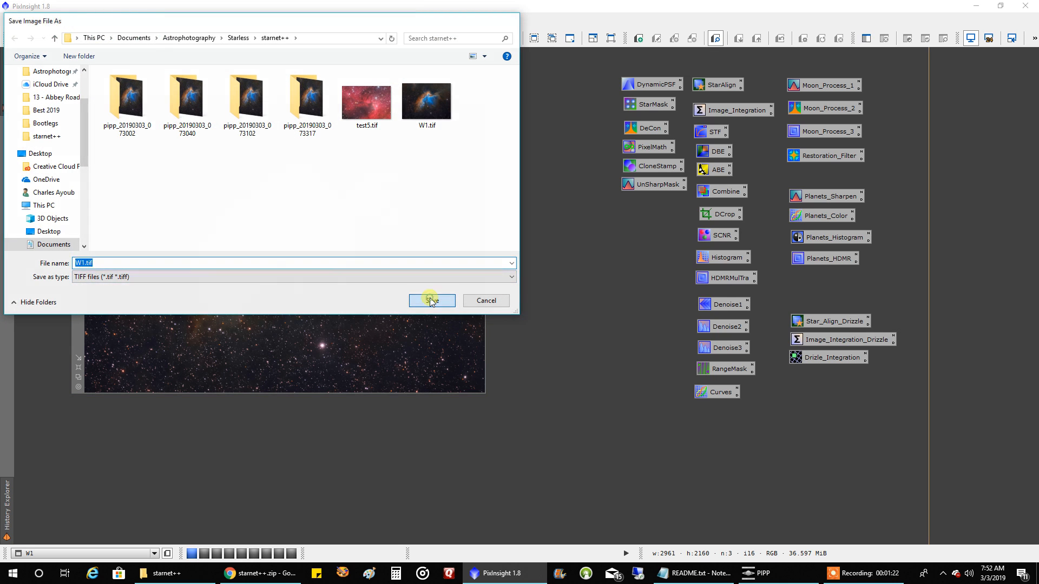
{"action": "left_click", "coordinate": [431, 300]}
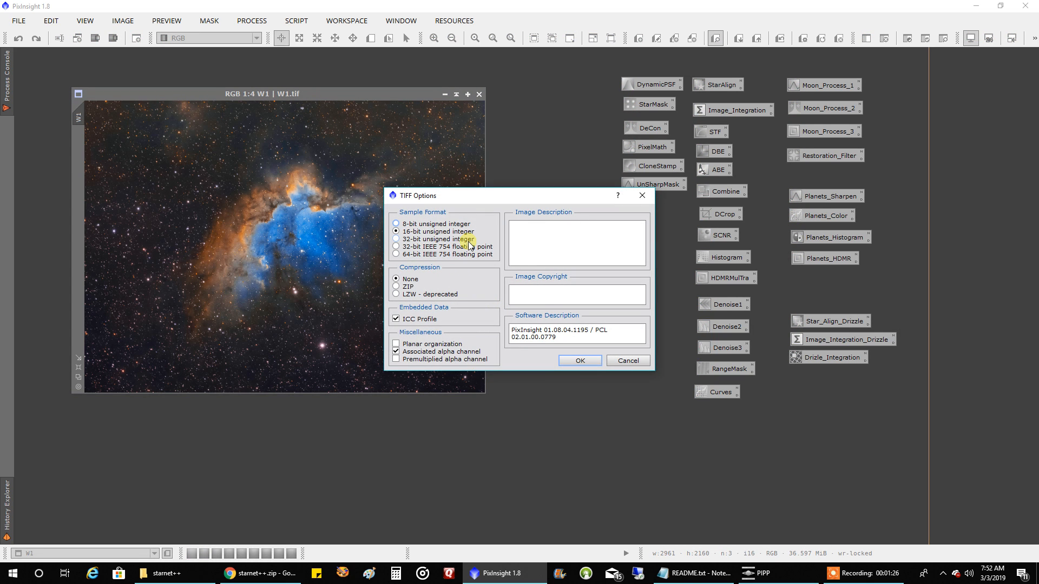
{"action": "mouse_move", "coordinate": [407, 242]}
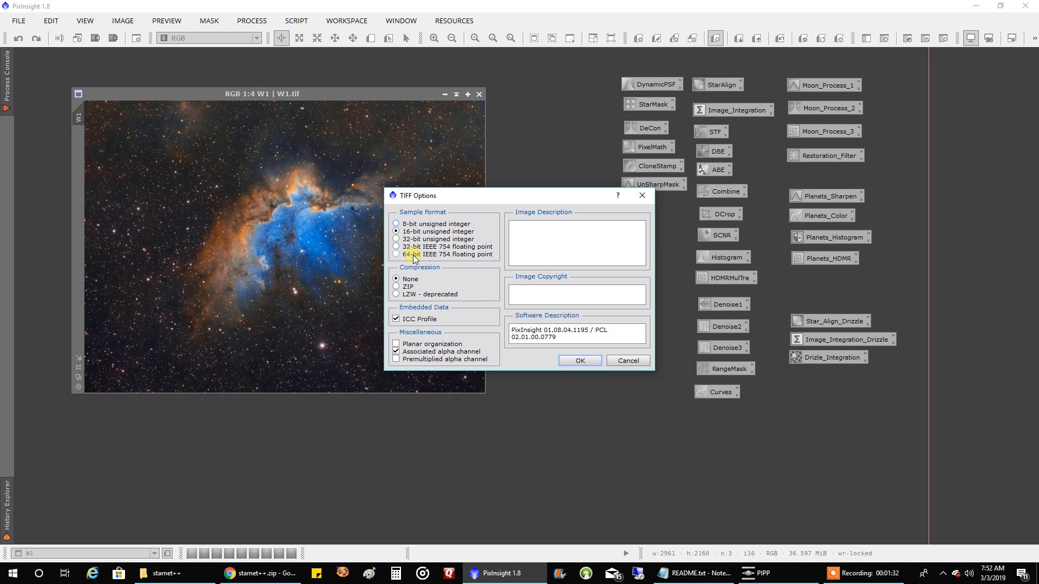
{"action": "mouse_move", "coordinate": [576, 339]}
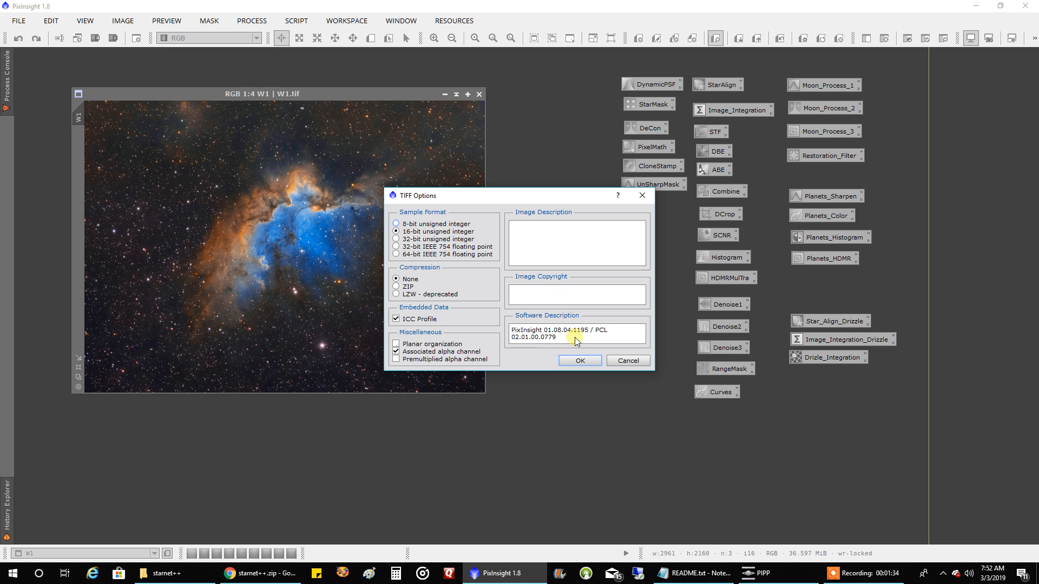
{"action": "left_click", "coordinate": [578, 361]}
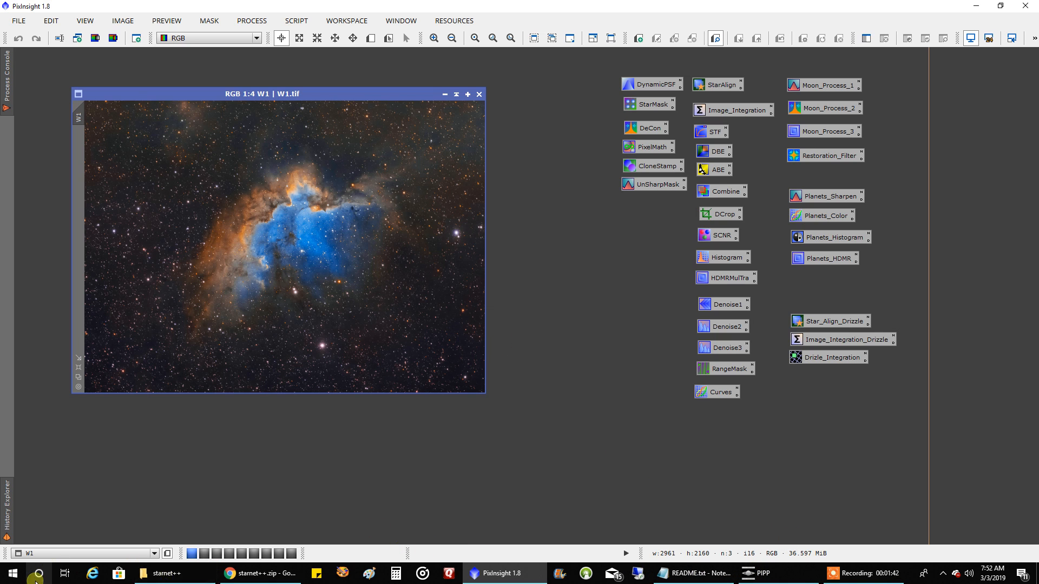
- Open Command Prompt, change to Documents\Astrophotography\Starless\starnet++ and list its contents with dir
{"action": "left_click", "coordinate": [38, 573]}
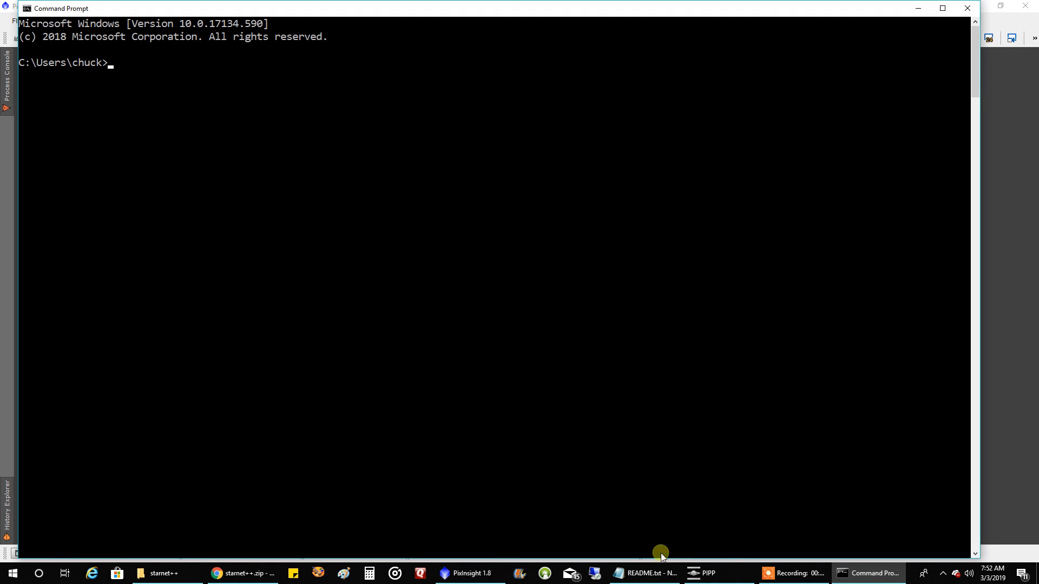
{"action": "mouse_move", "coordinate": [530, 431]}
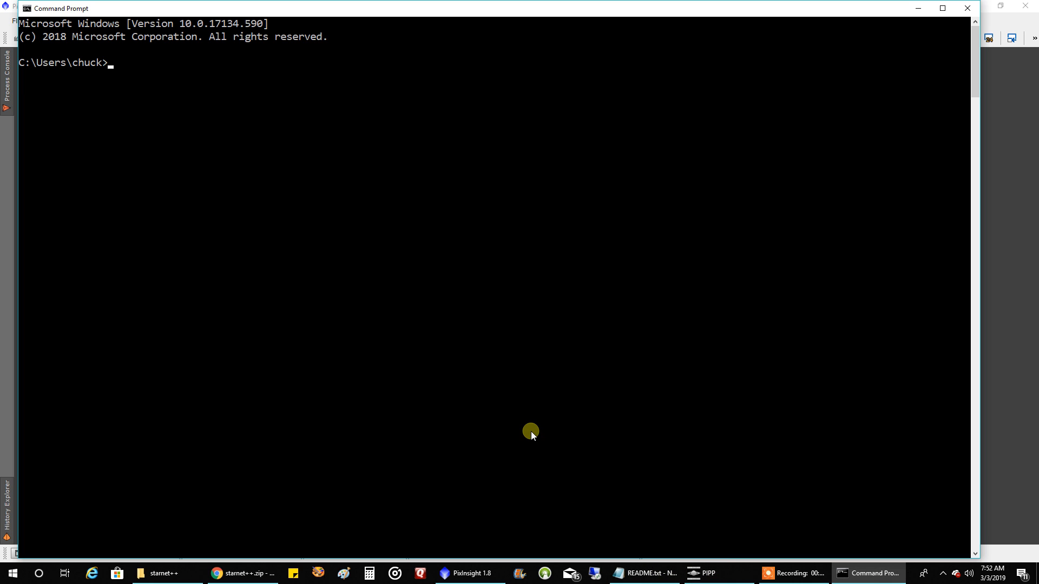
{"action": "right_click", "coordinate": [530, 431]}
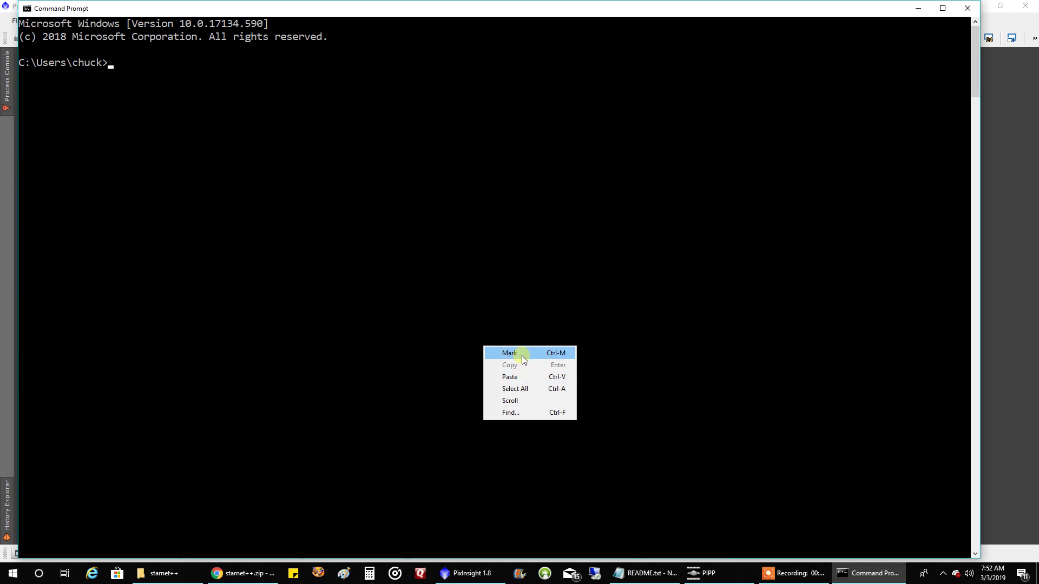
{"action": "left_click", "coordinate": [509, 353]}
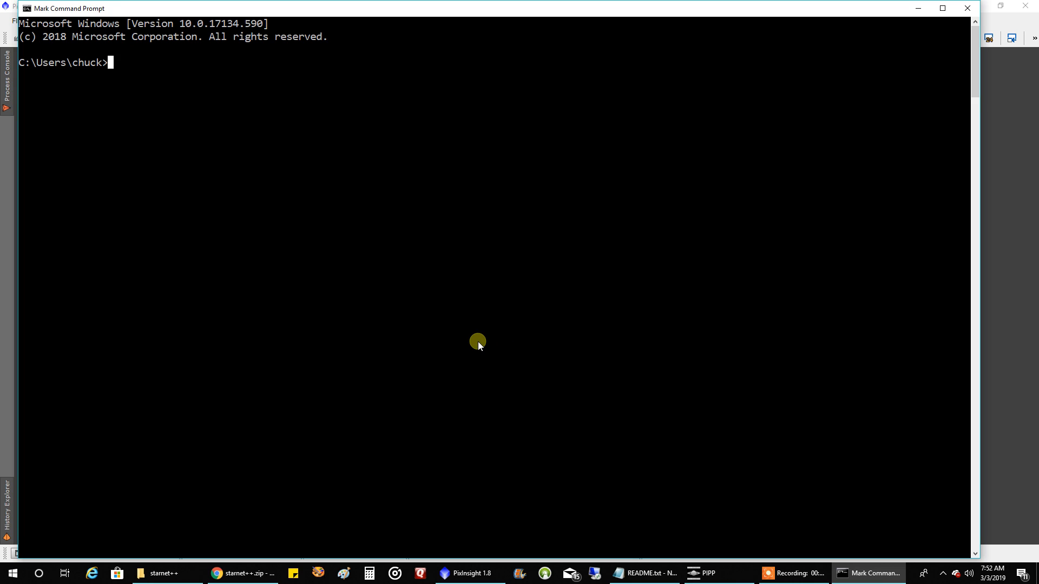
{"action": "type", "text": "CD Documents\\Astrophotography\\Starless\\starnet++"}
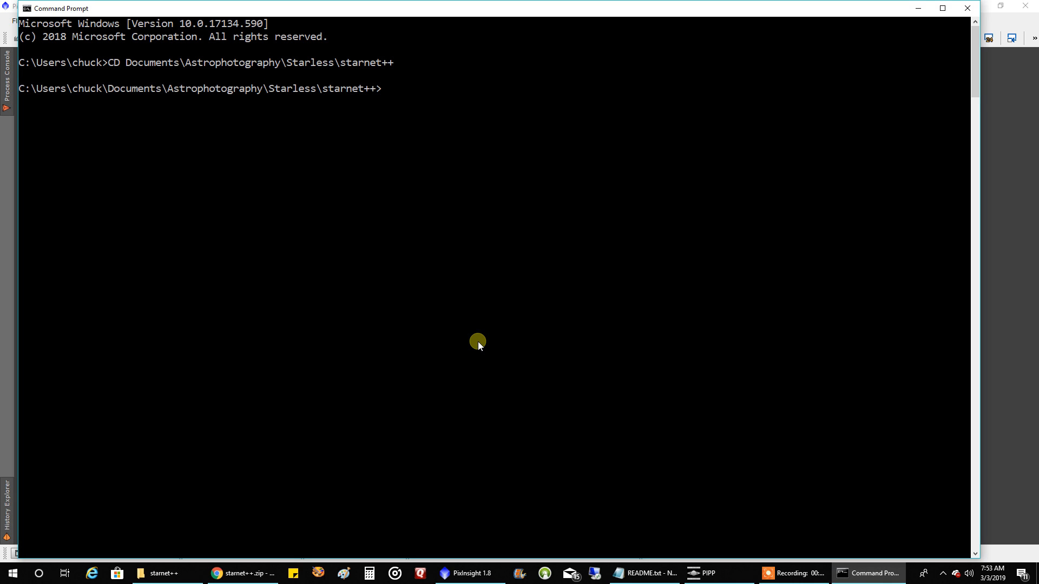
{"action": "mouse_move", "coordinate": [112, 70]}
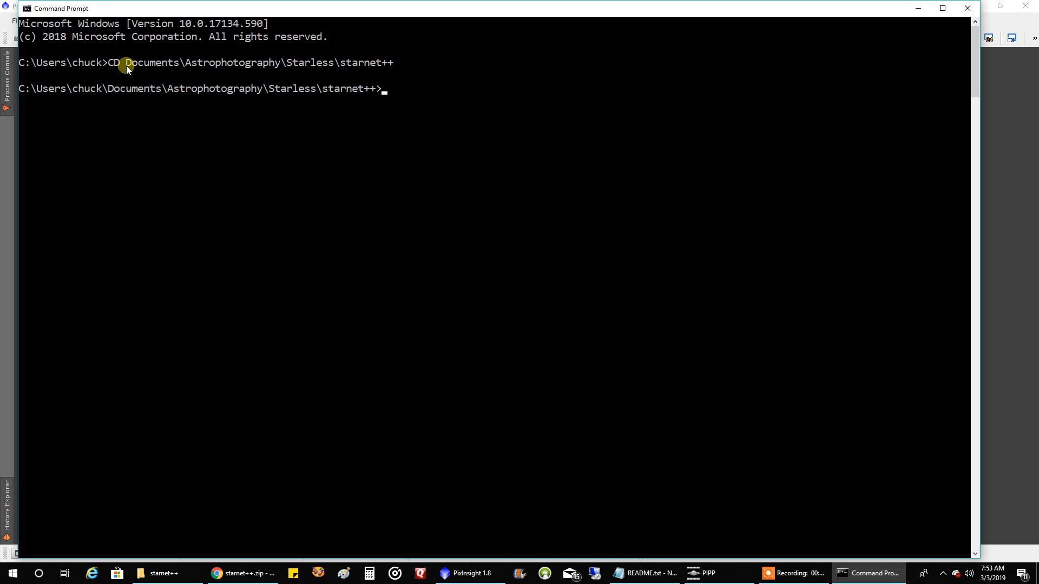
{"action": "mouse_move", "coordinate": [357, 62]}
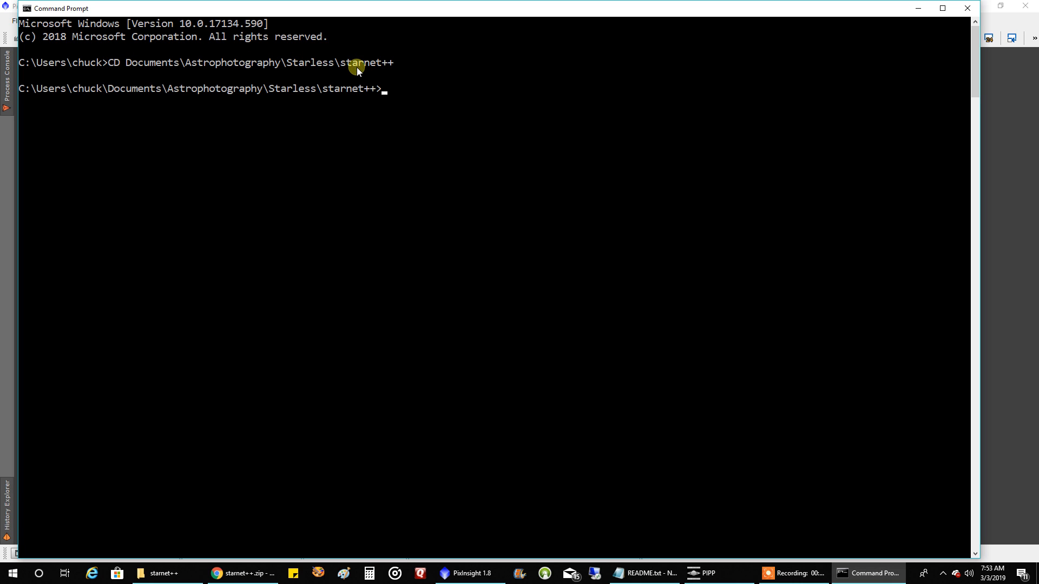
{"action": "type", "text": "dir"}
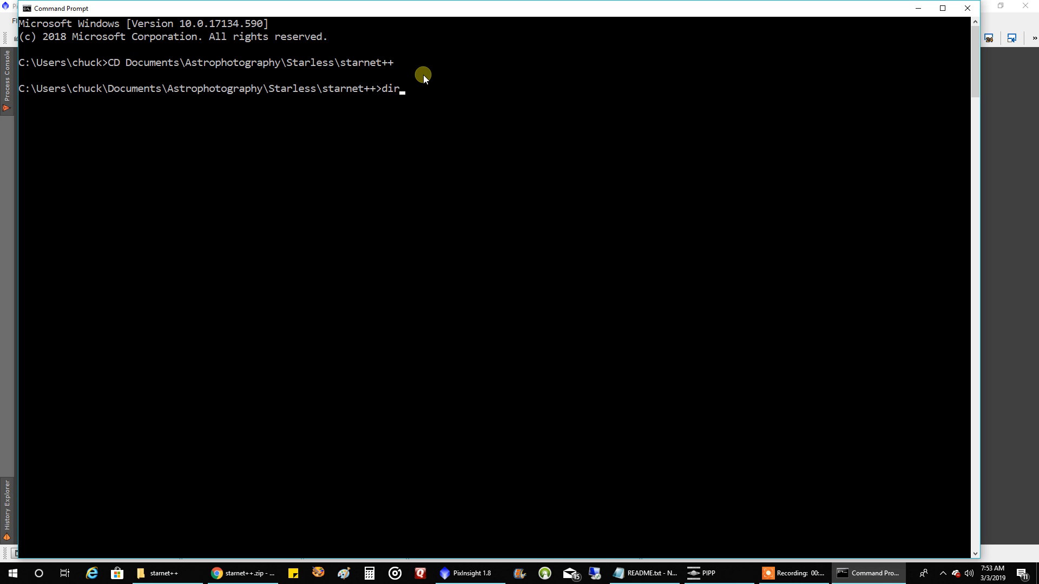
{"action": "key", "text": "Return"}
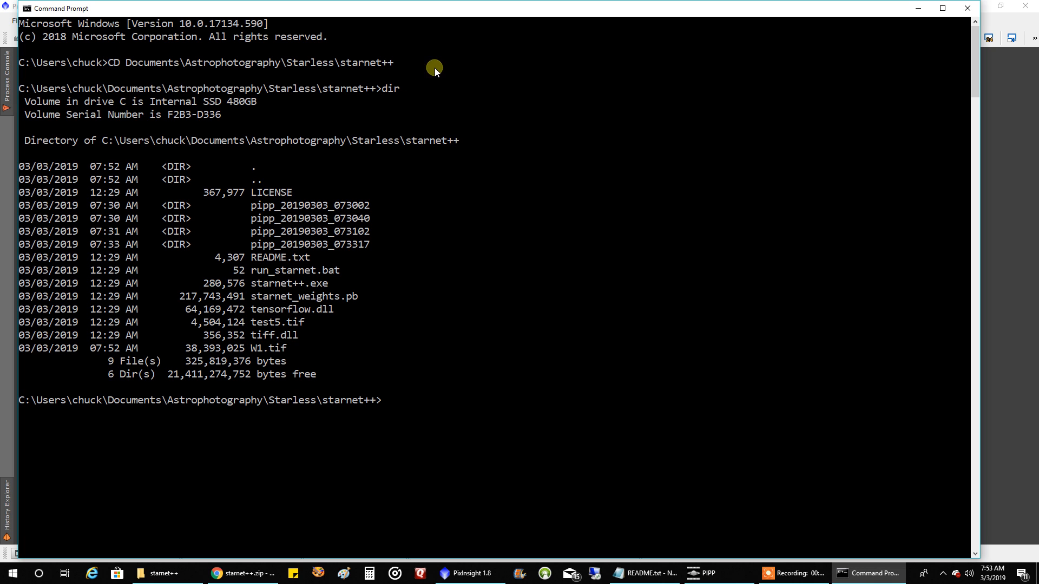
- Run the StarNet++ command on W1.tif with W2.tif as the starless output
{"action": "type", "text": "s"}
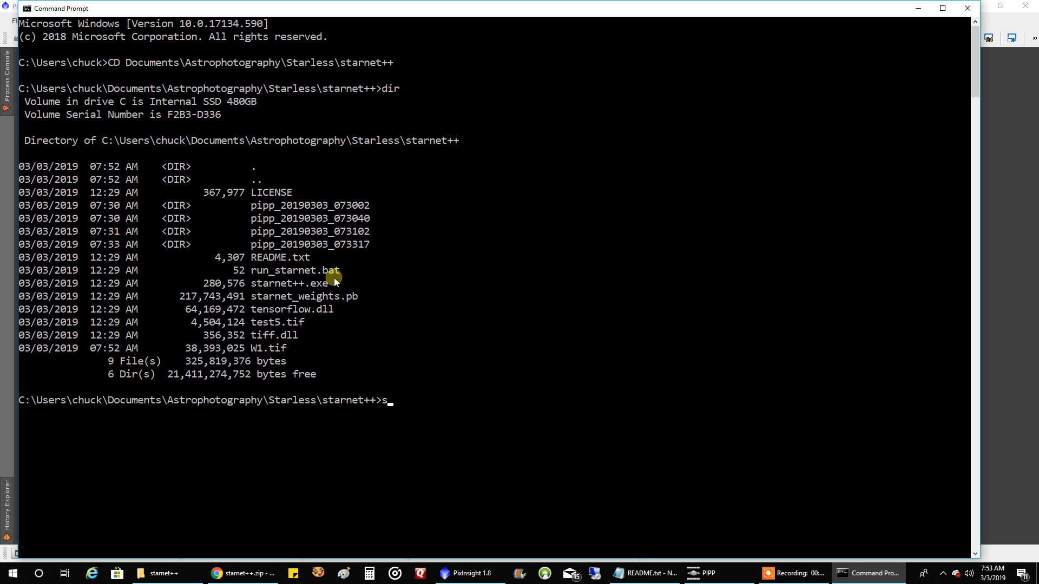
{"action": "type", "text": "tarnet"}
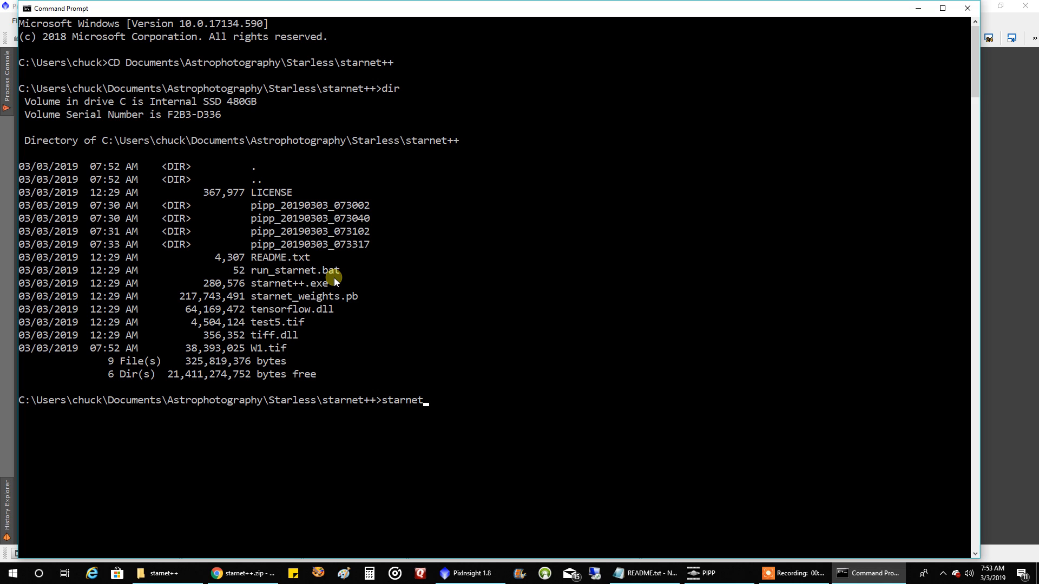
{"action": "type", "text": "++"}
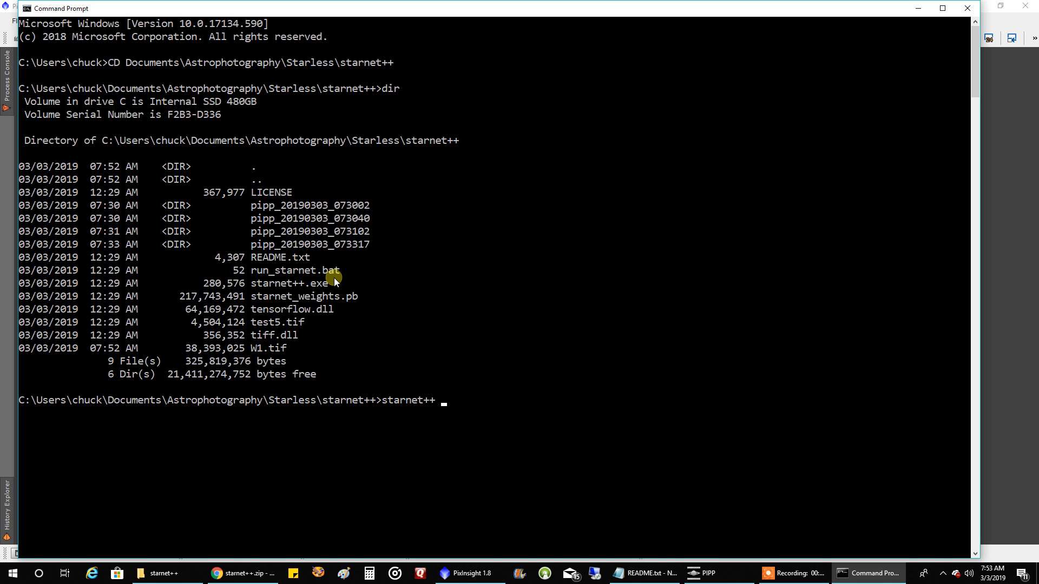
{"action": "type", "text": "W"}
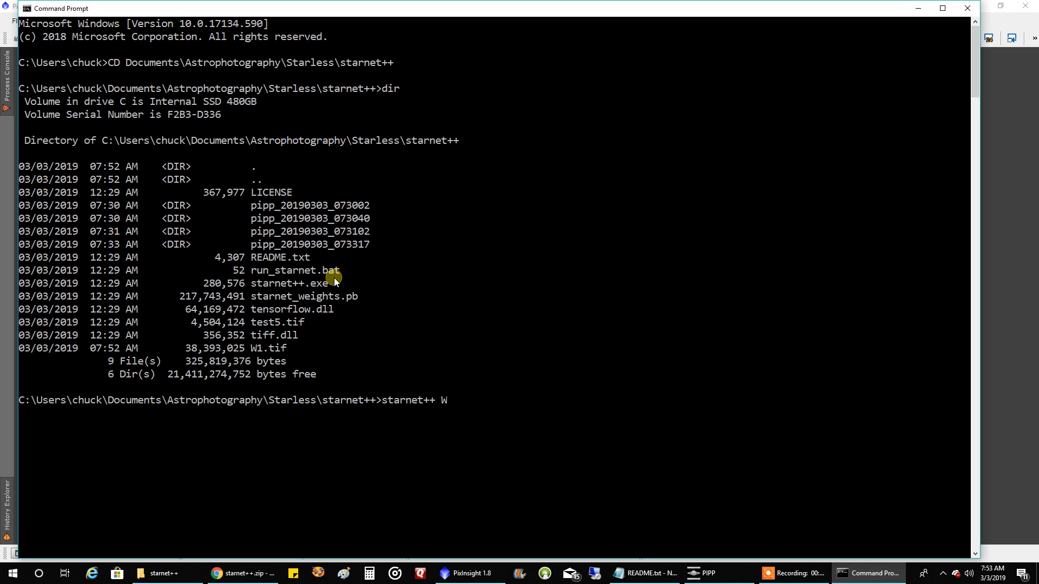
{"action": "type", "text": "1.gi"}
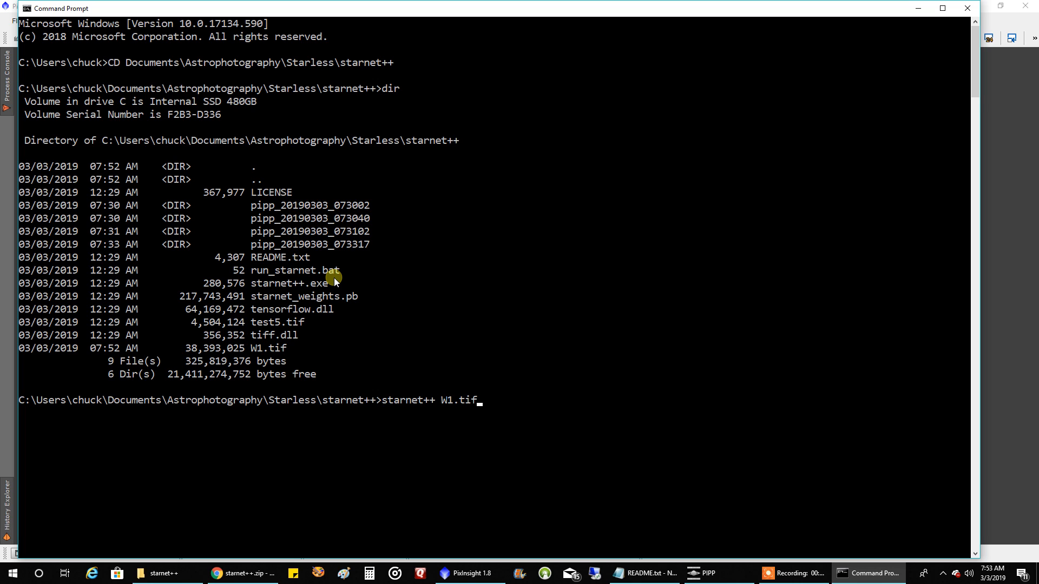
{"action": "type", "text": "W2"}
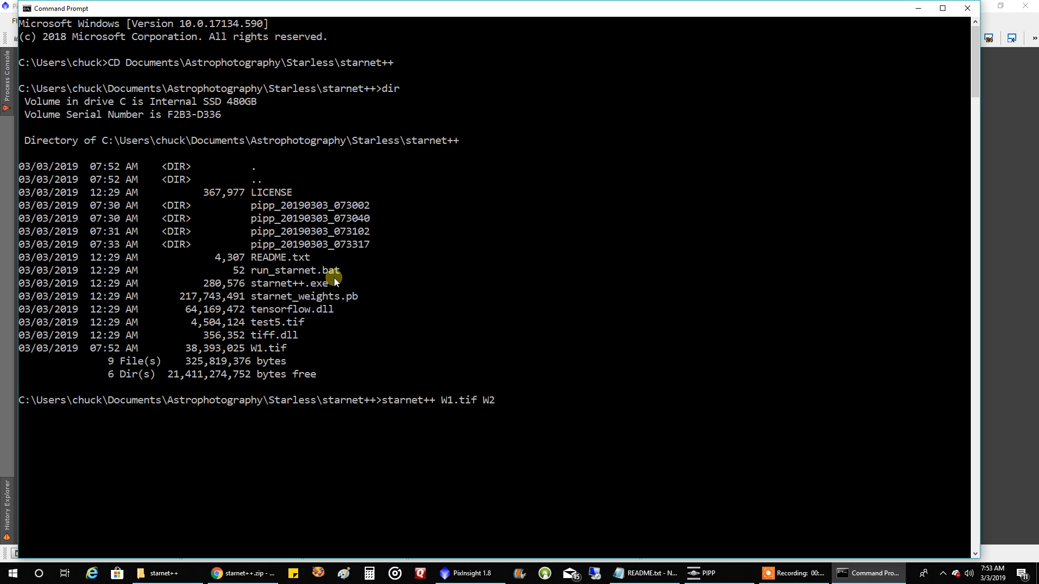
{"action": "type", "text": "."}
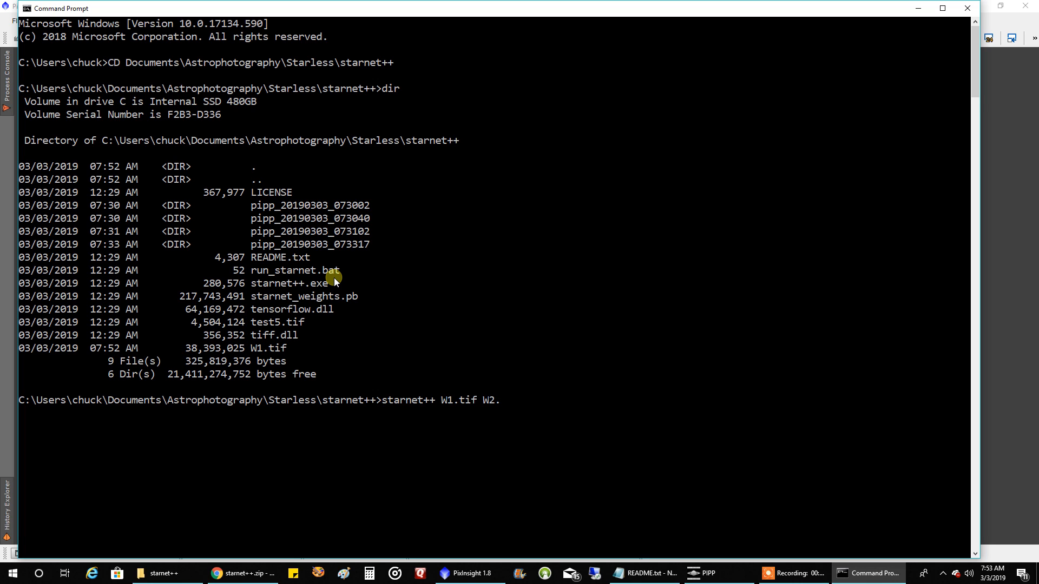
{"action": "type", "text": "tif"}
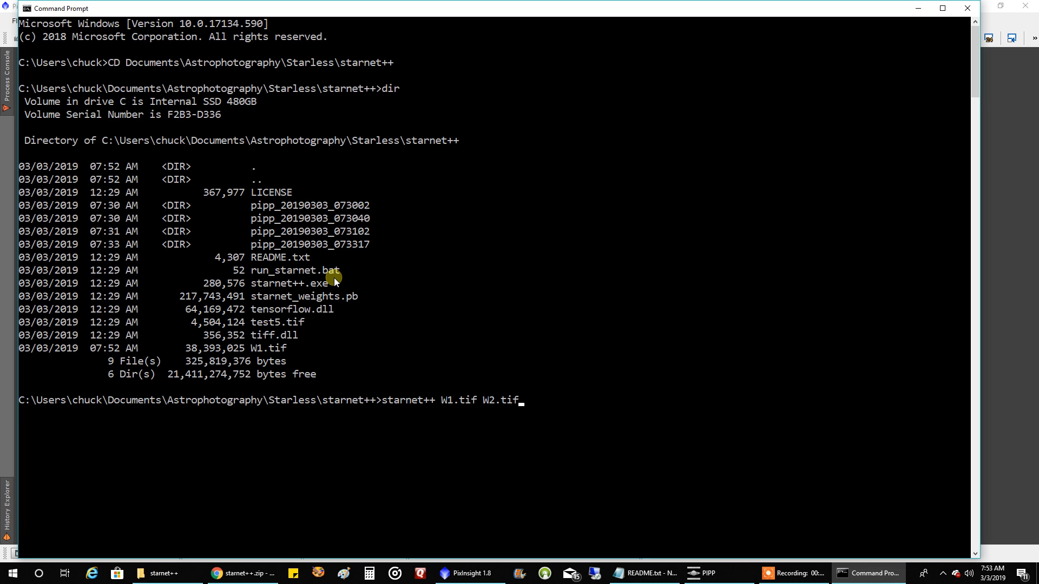
{"action": "key", "text": "Return"}
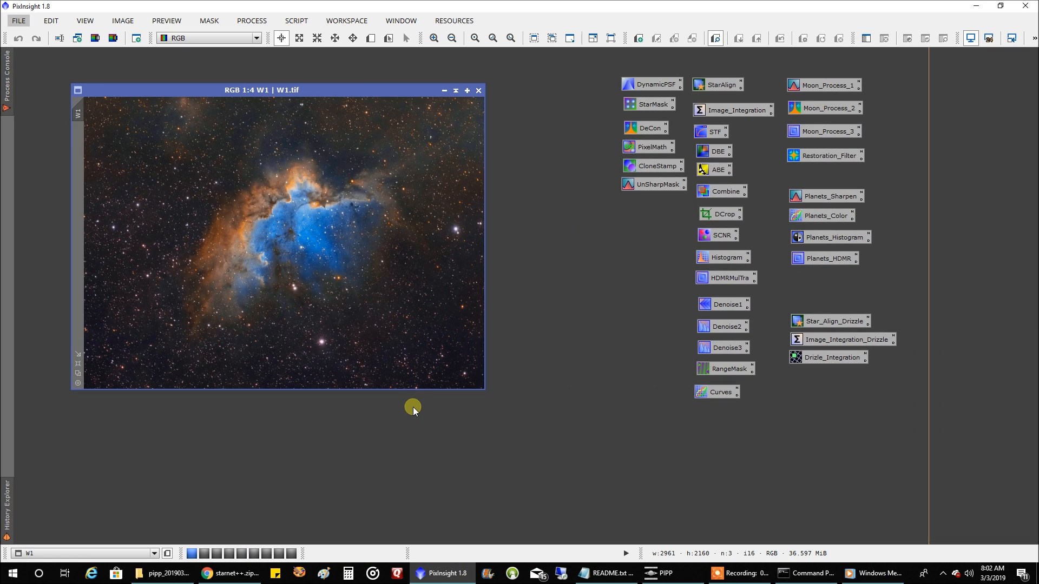
{"action": "mouse_move", "coordinate": [399, 409]}
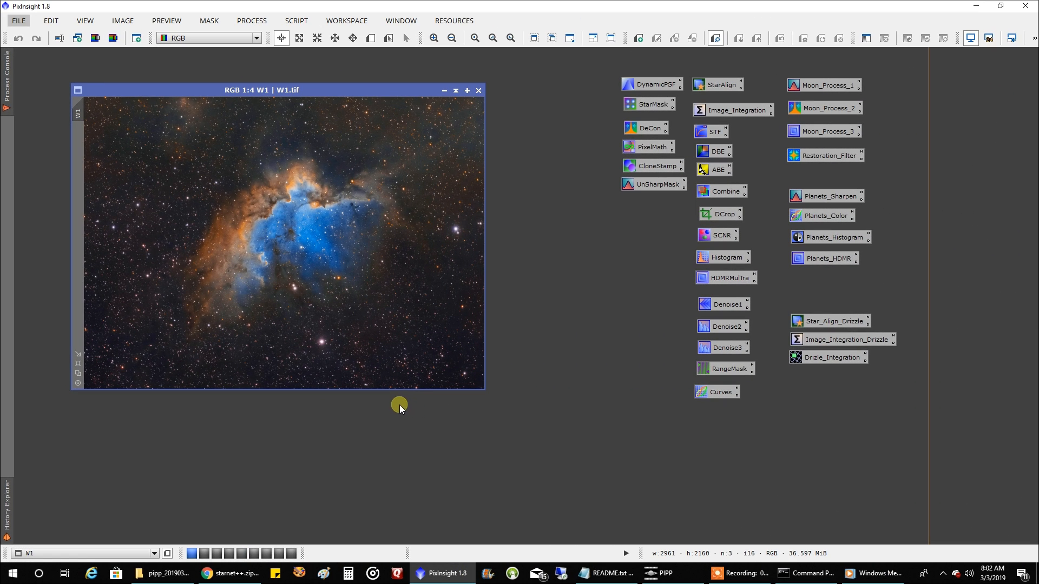
{"action": "mouse_move", "coordinate": [17, 20]}
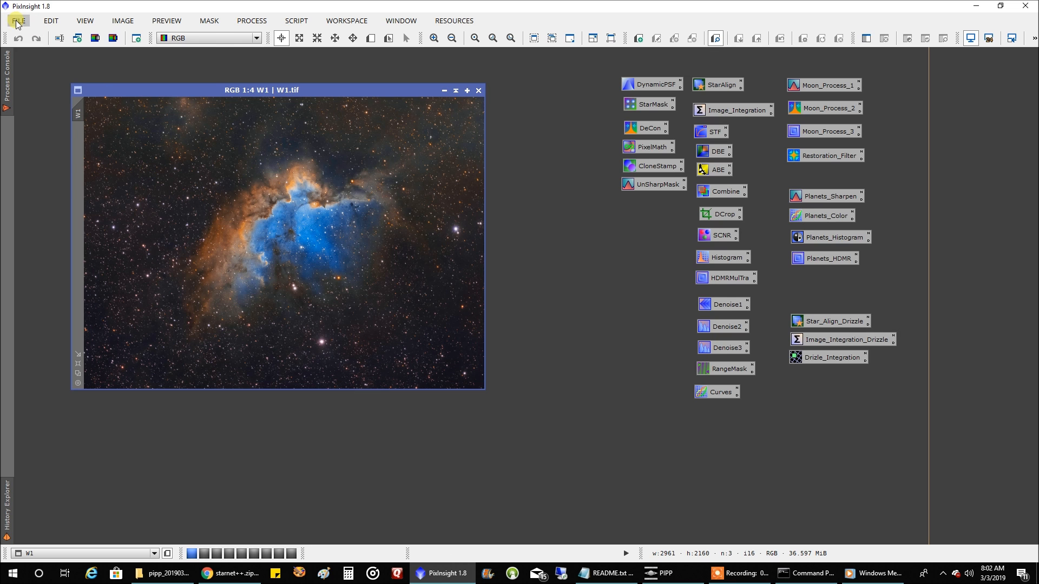
{"action": "left_click", "coordinate": [17, 20]}
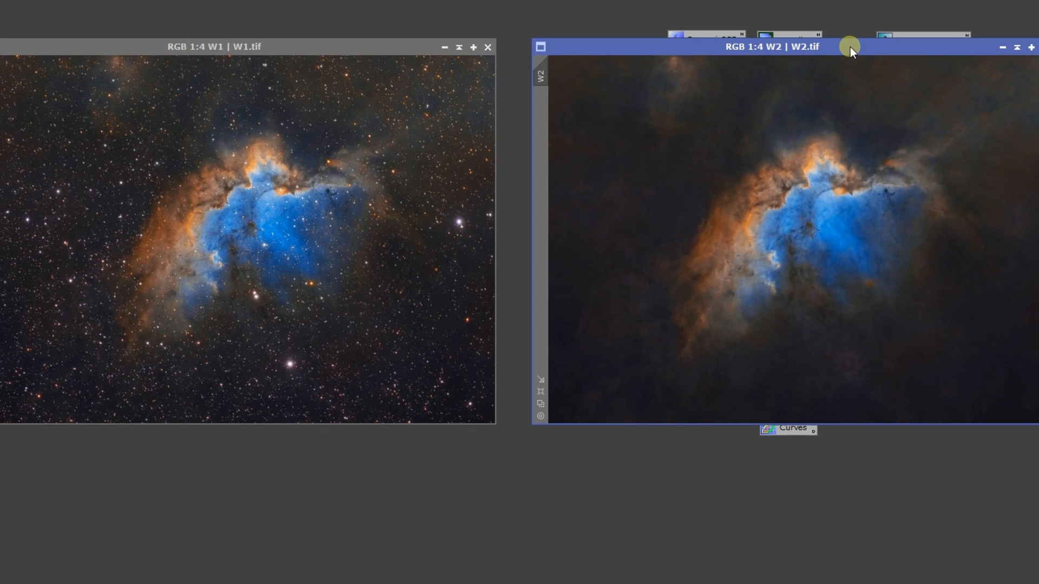
{"action": "mouse_move", "coordinate": [806, 68]}
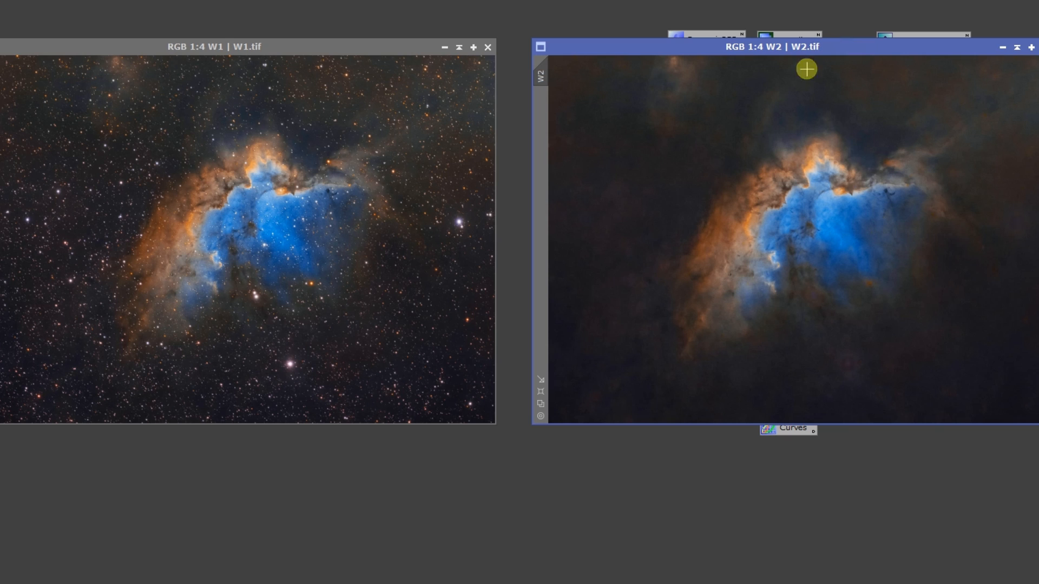
{"action": "mouse_move", "coordinate": [664, 203]}
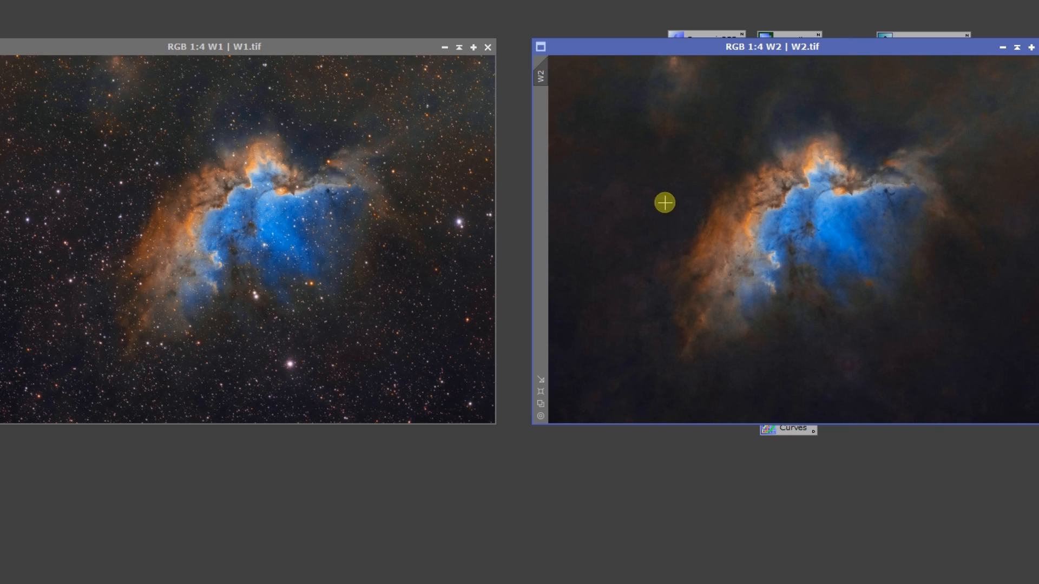
{"action": "mouse_move", "coordinate": [909, 297]}
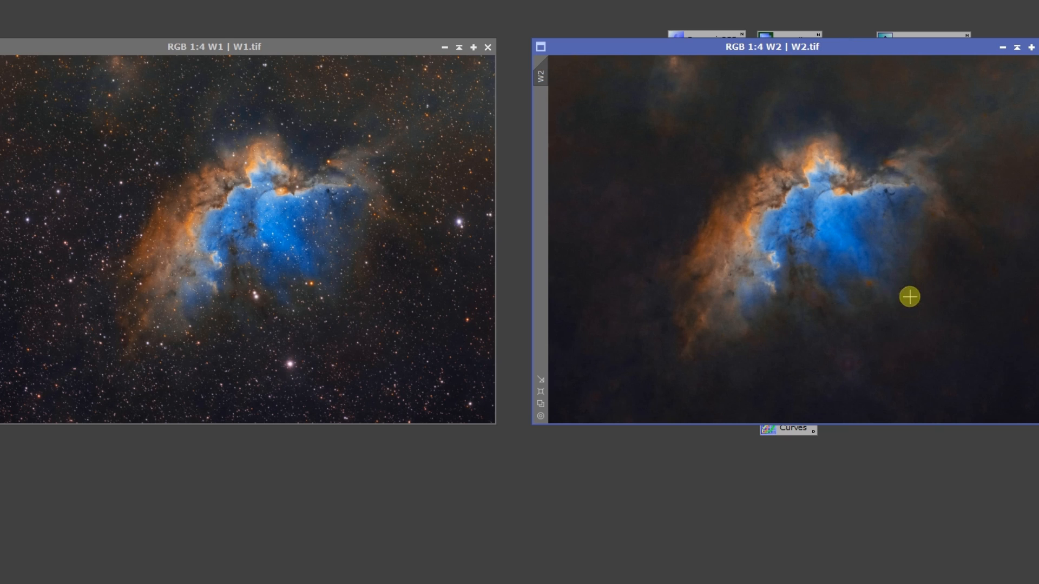
{"action": "mouse_move", "coordinate": [849, 364]}
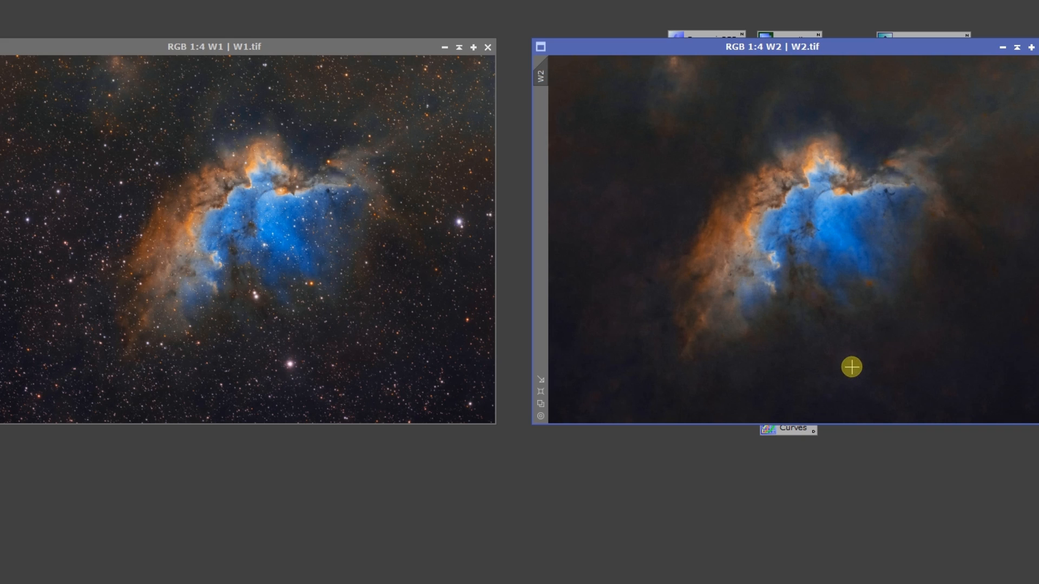
{"action": "mouse_move", "coordinate": [868, 366]}
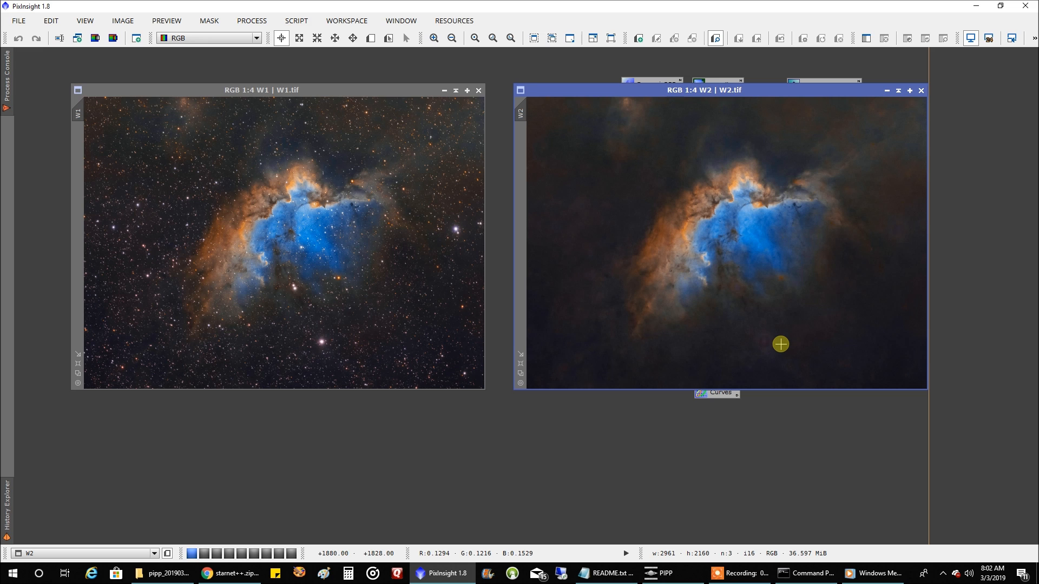
{"action": "mouse_move", "coordinate": [742, 461]}
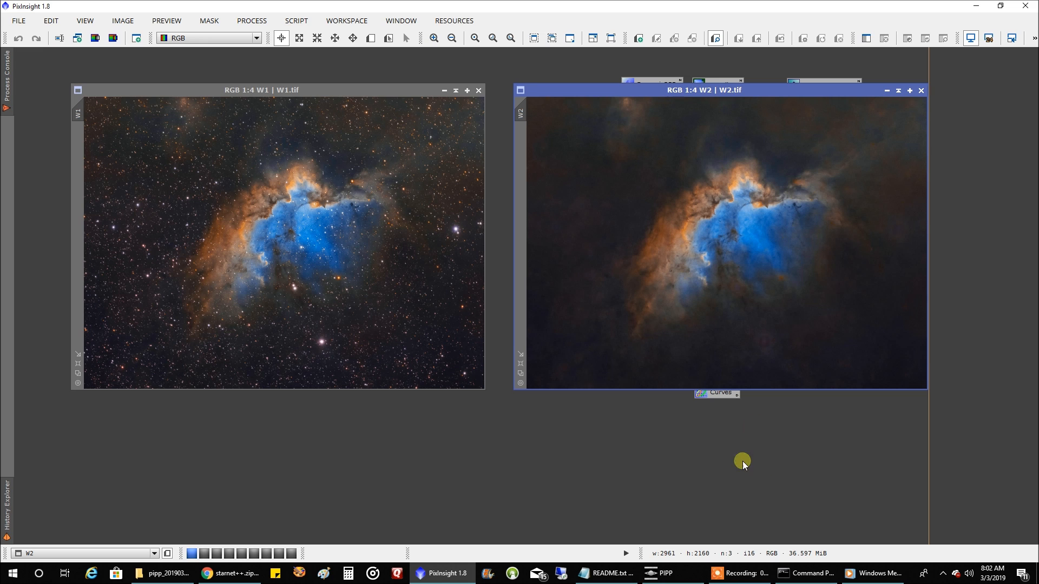
{"action": "mouse_move", "coordinate": [146, 573]}
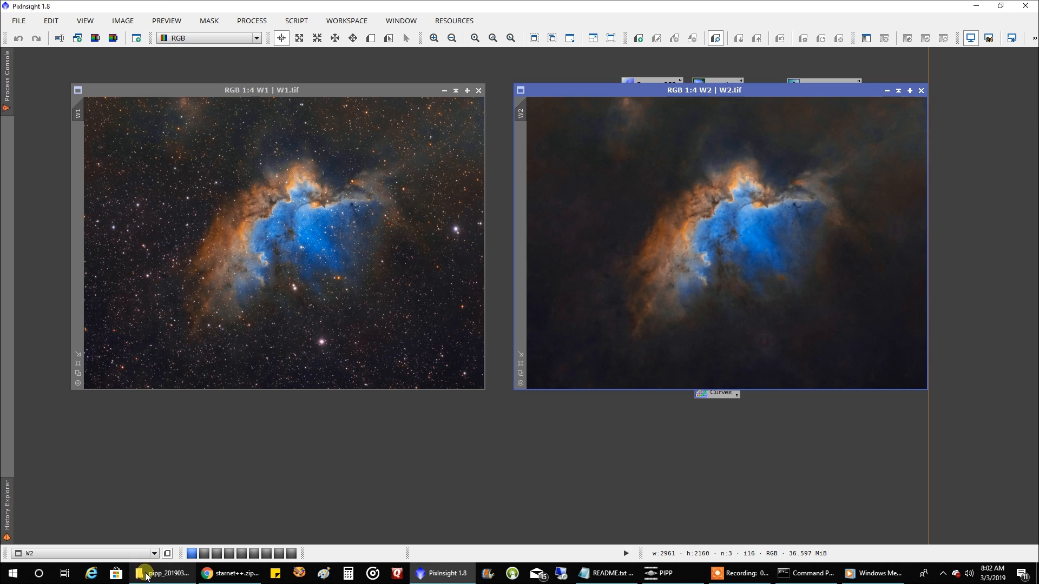
- Open the pipp_20190303_073317 folder from starnet++ and launch W1_pipp.gif
{"action": "left_click", "coordinate": [161, 573]}
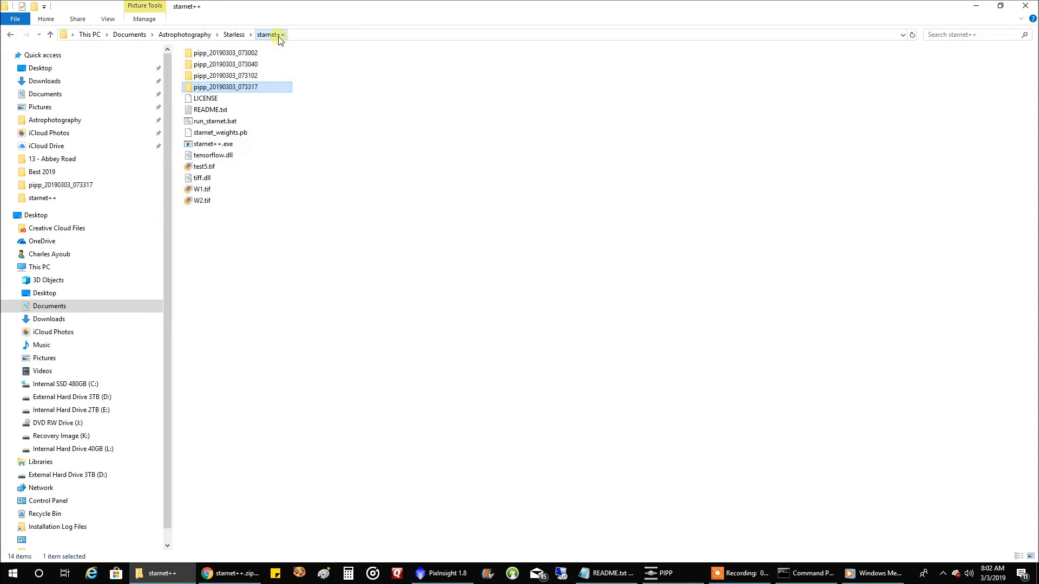
{"action": "left_click", "coordinate": [227, 76]}
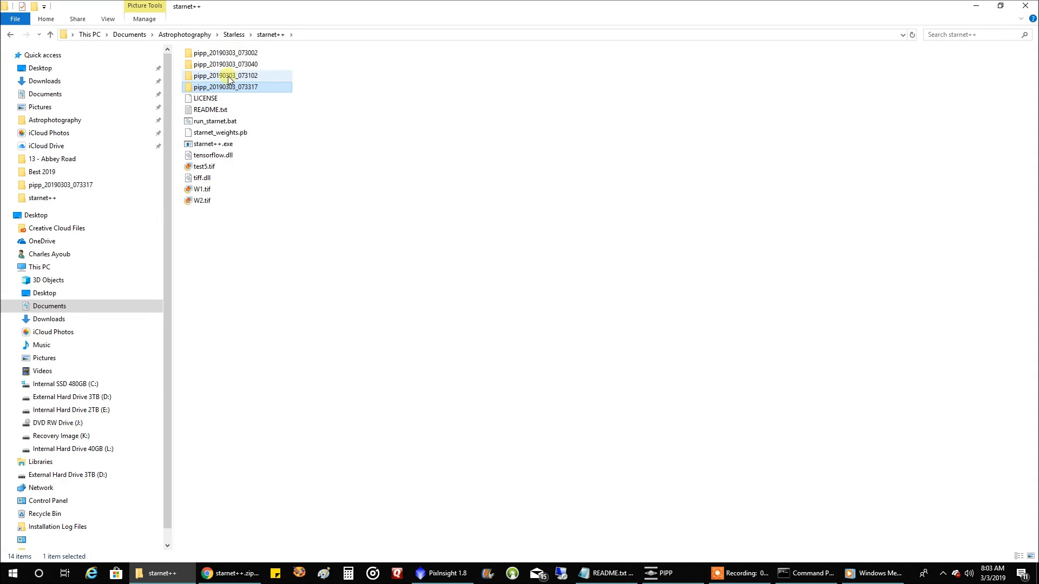
{"action": "double_click", "coordinate": [227, 87]}
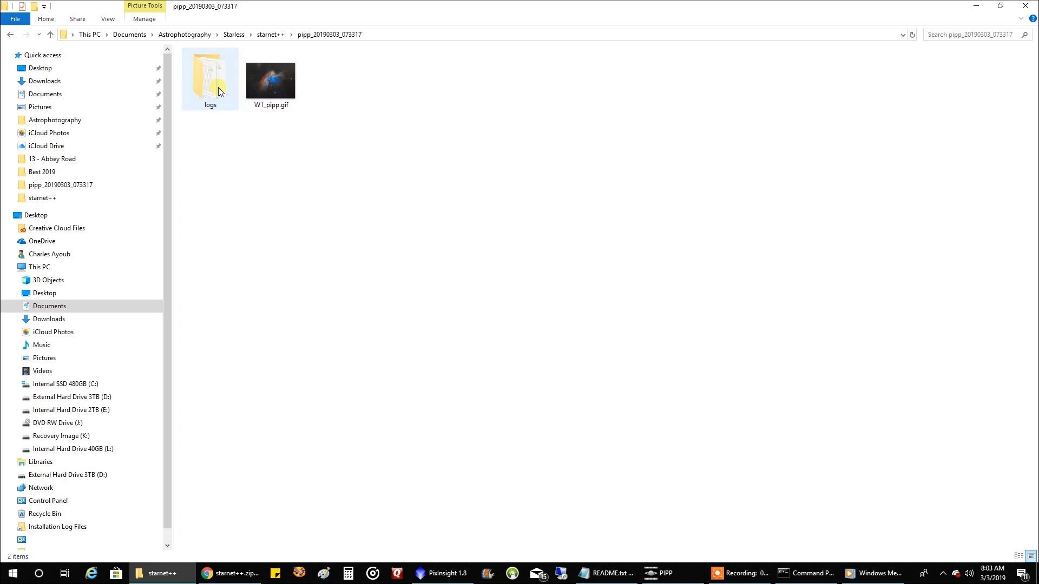
{"action": "double_click", "coordinate": [270, 79]}
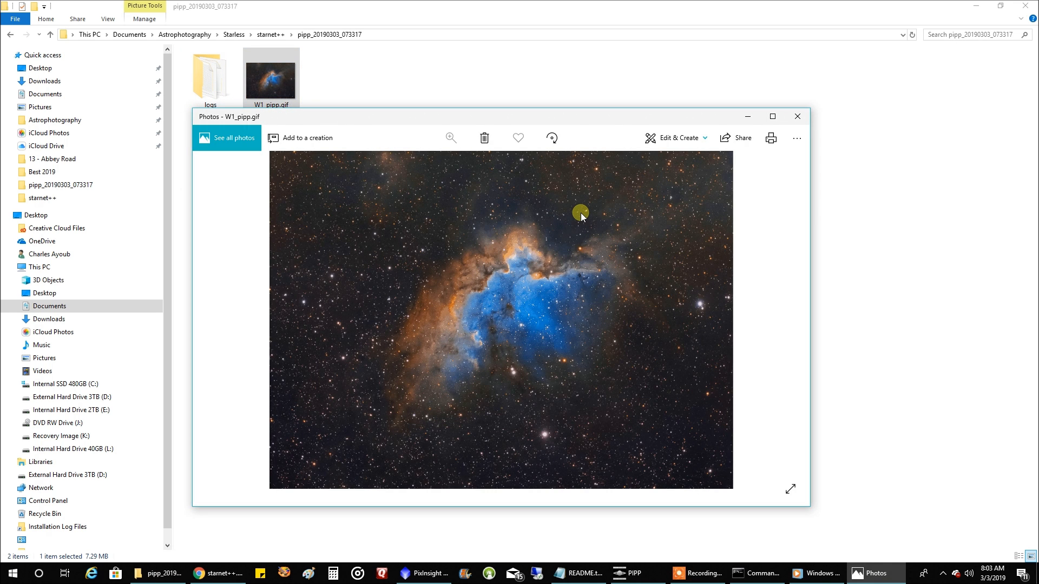
{"action": "mouse_move", "coordinate": [719, 132]}
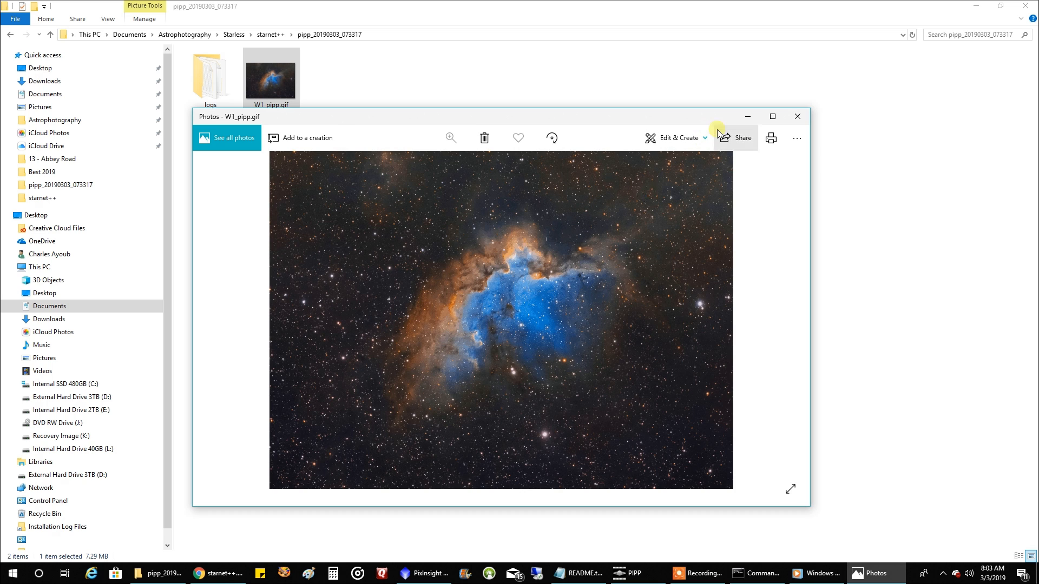
- Maximize the Photos window showing the W1_pipp.gif animation
{"action": "left_click", "coordinate": [772, 117]}
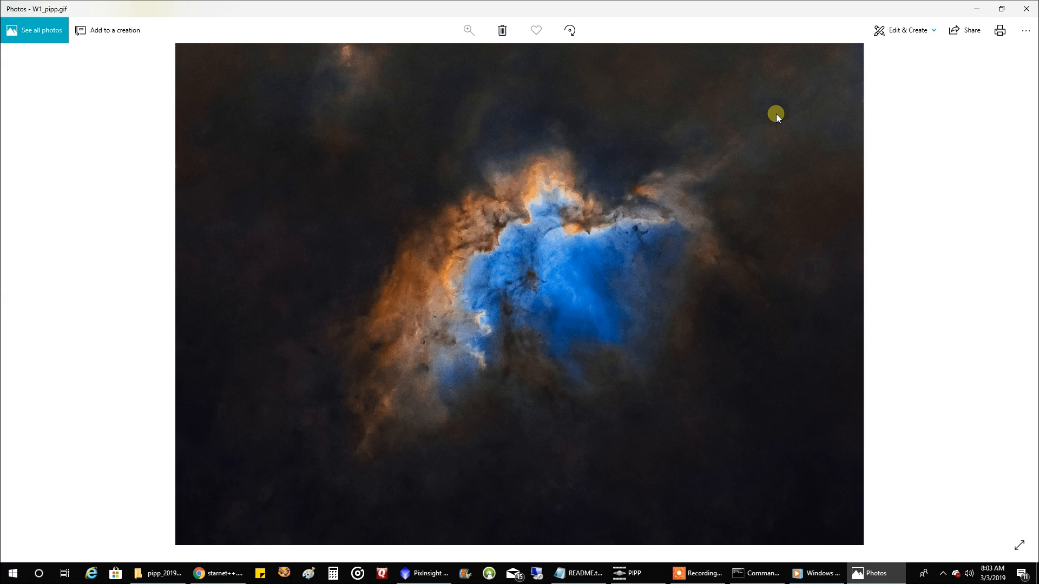